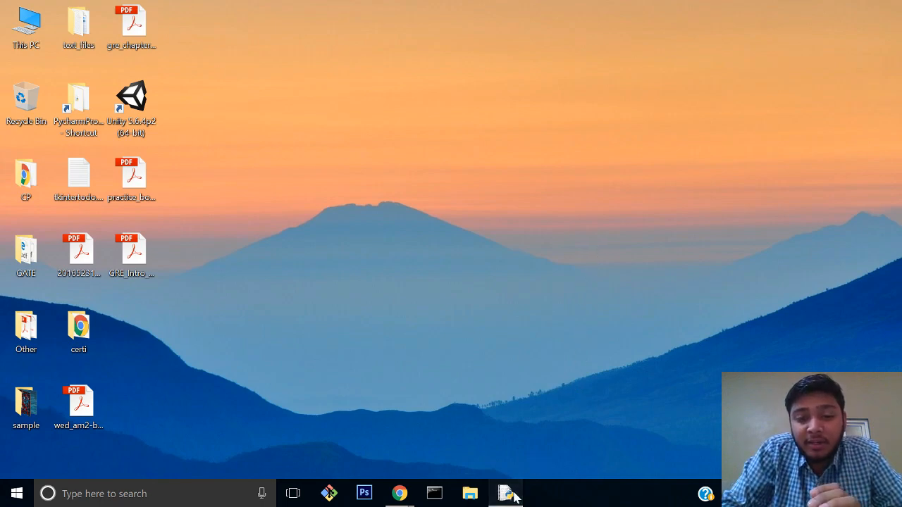
# Step: Launch a new blank Untitled IDLE editor window from the taskbar
pyautogui.click(504, 493)
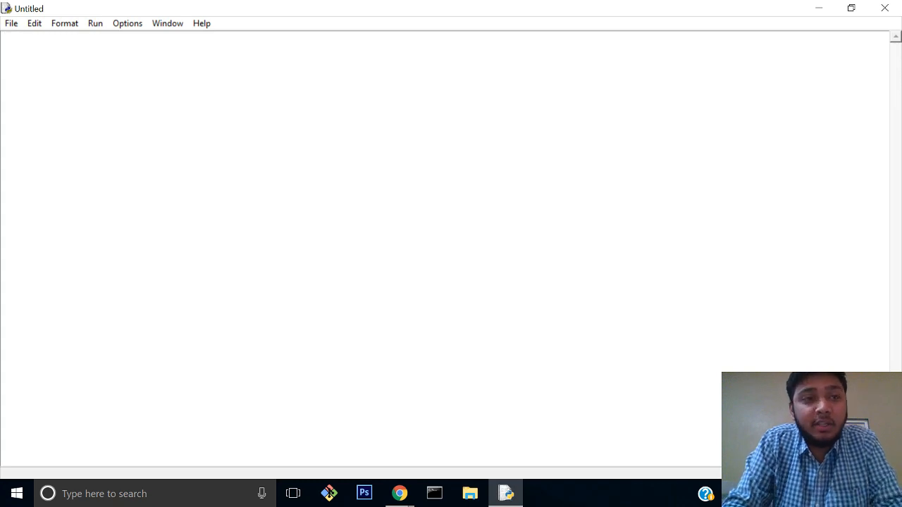
# Step: Write the import Tkinter statement, correcting the module name's capital letter
pyautogui.write('import')
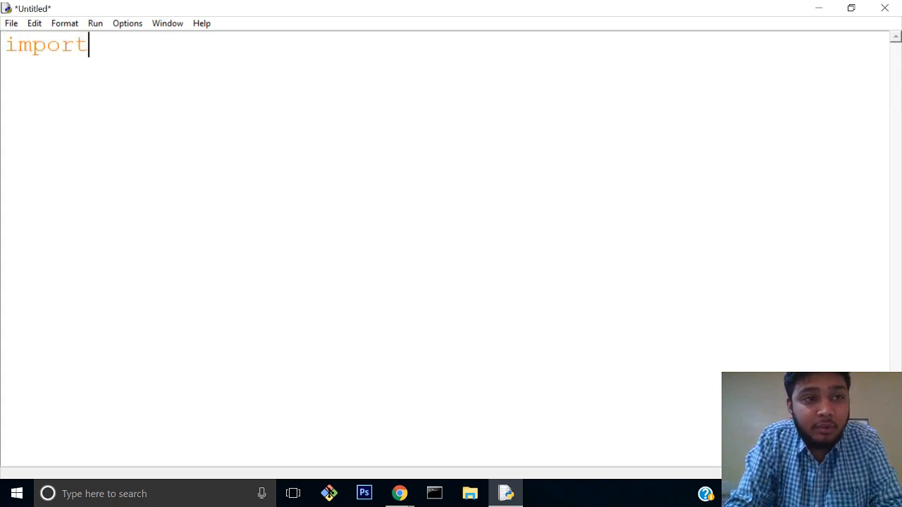
pyautogui.write('Tkin')
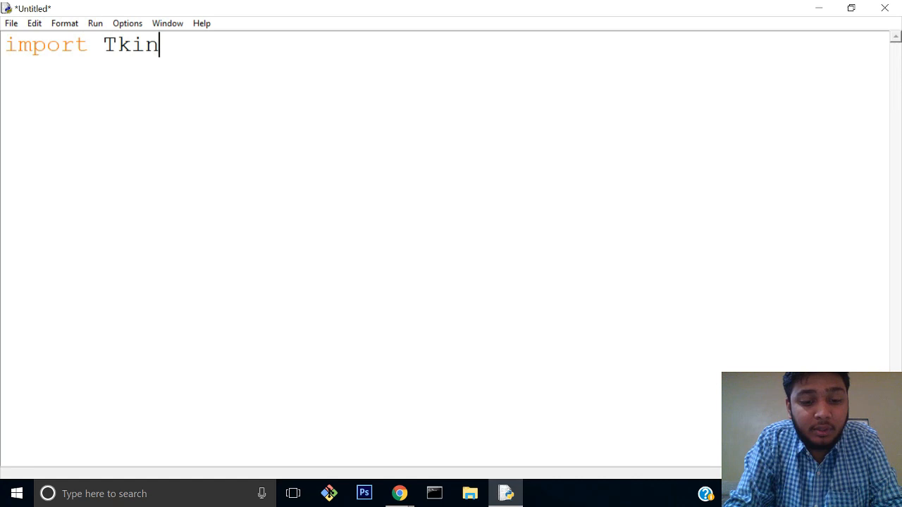
pyautogui.write('ter')
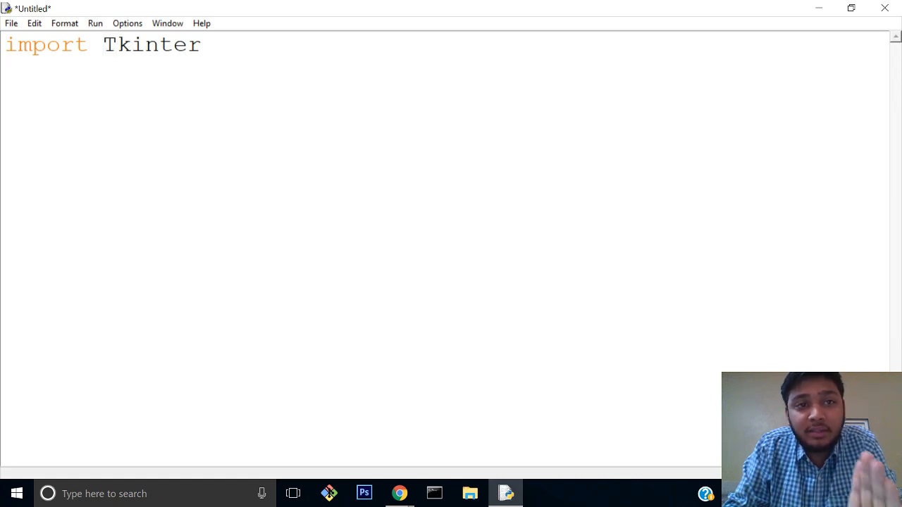
pyautogui.press('Backspace')
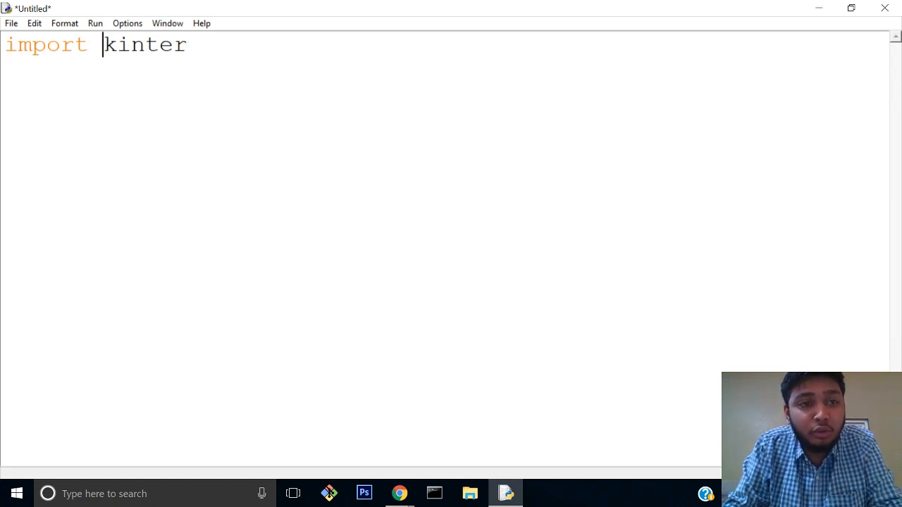
pyautogui.write('t')
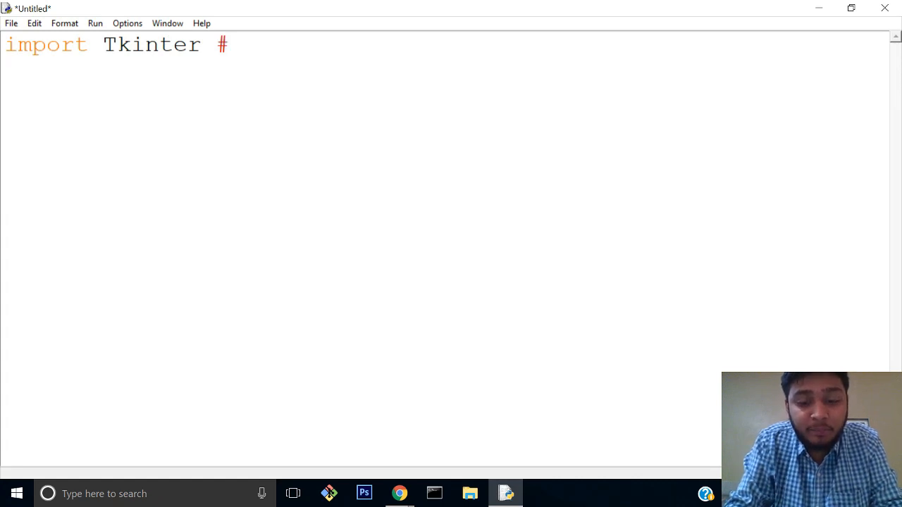
# Step: Add the note '#for python 3.x we use import tkinter' and comment out the whole line with '#'
pyautogui.write('for pyt')
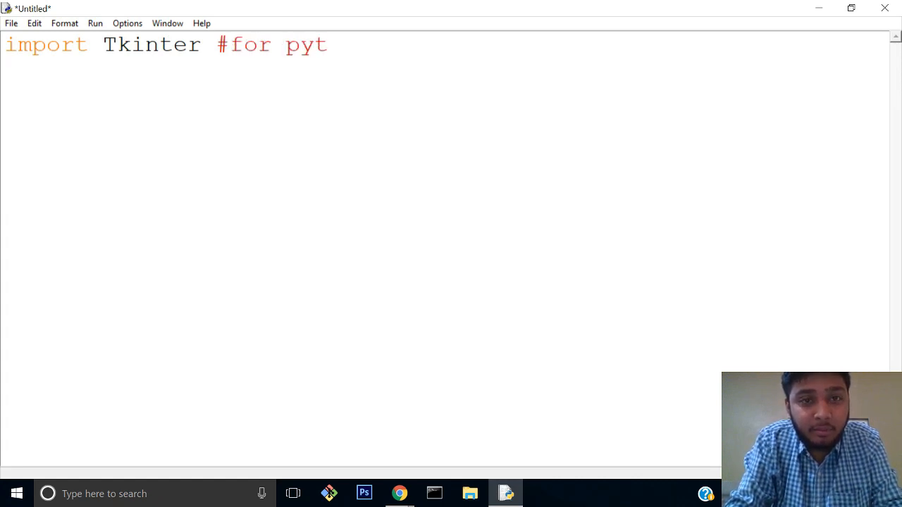
pyautogui.write('hon 3.x')
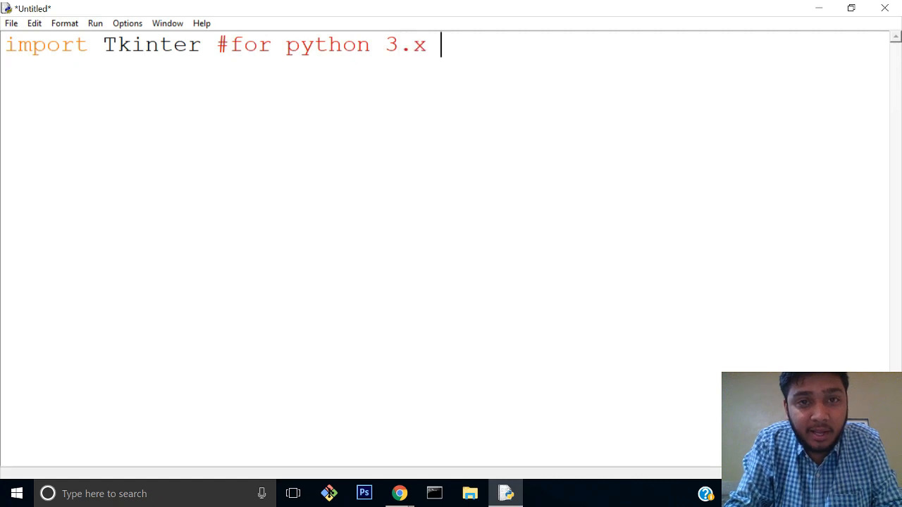
pyautogui.write('we use impo')
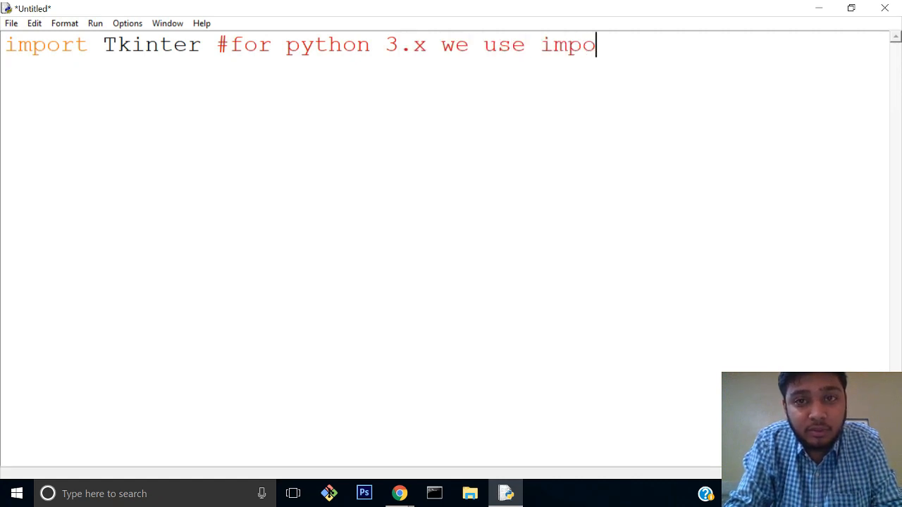
pyautogui.write('rt tkinter')
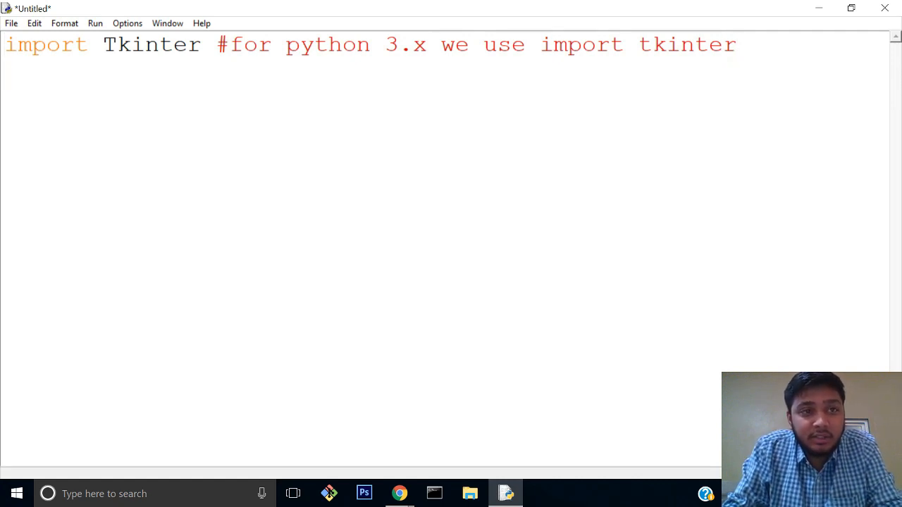
pyautogui.doubleClick(152, 43)
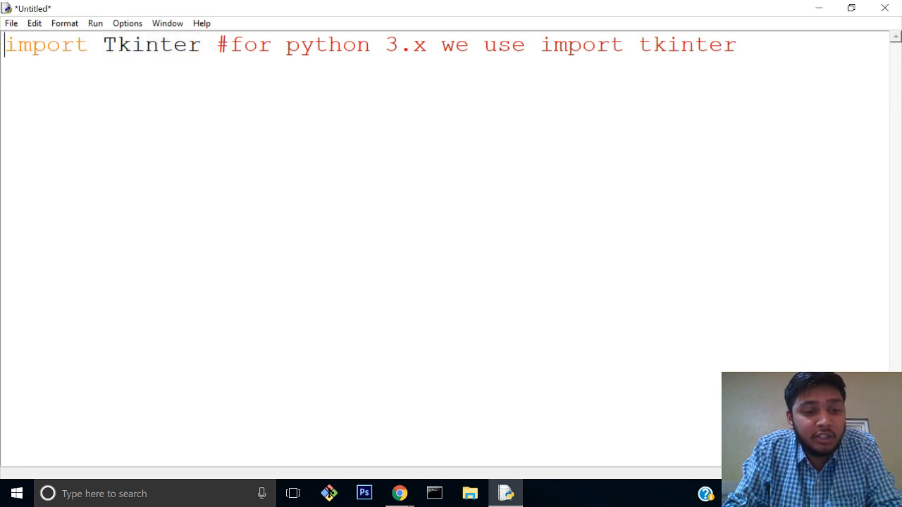
pyautogui.write('#')
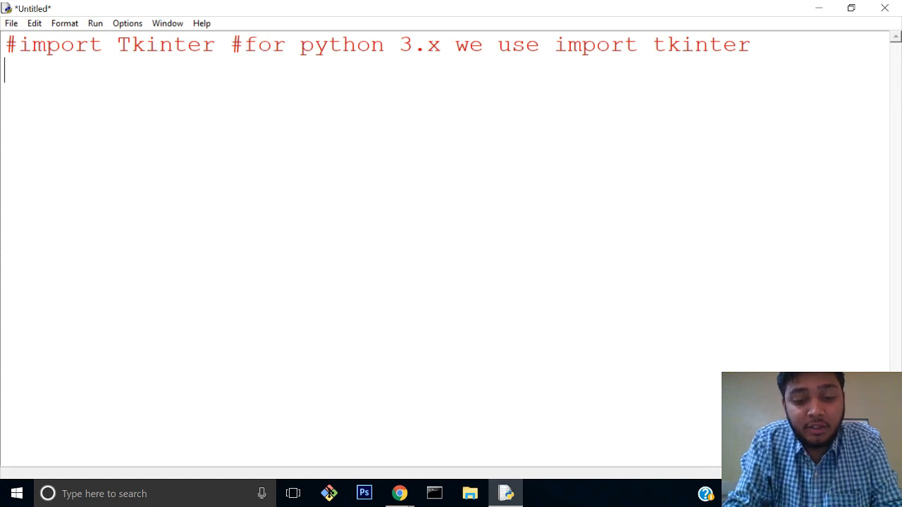
# Step: Write 'import Tkinter' and a Button() call, dropping the Tkinter prefix before Button()
pyautogui.write('import Tkinter')
pyautogui.write('BUtto')
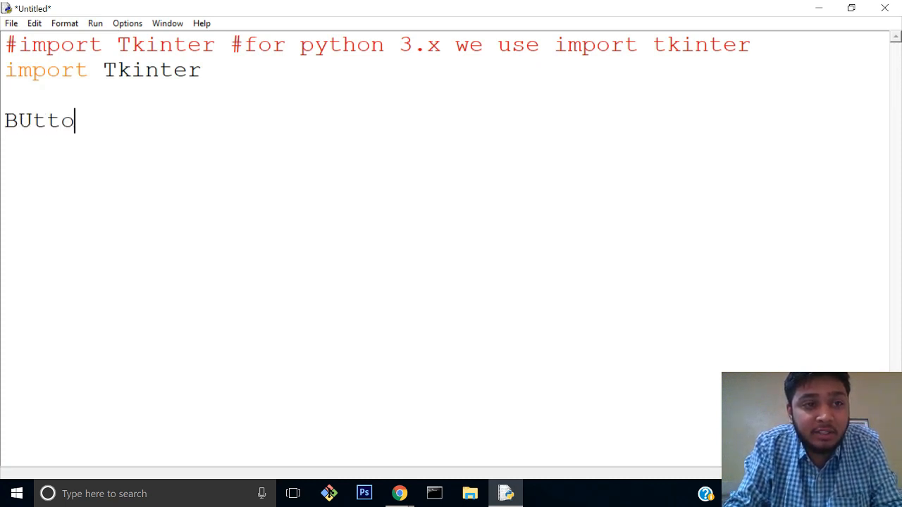
pyautogui.write('Button')
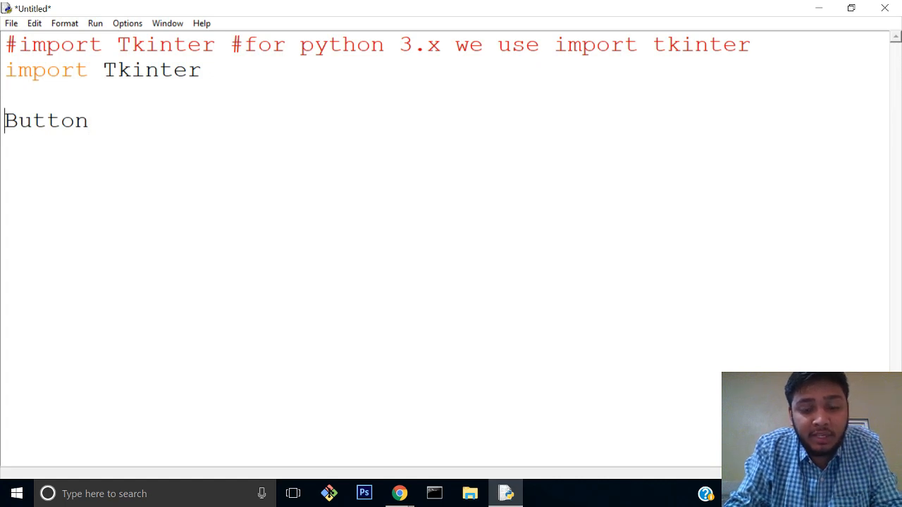
pyautogui.write('Tkinter.')
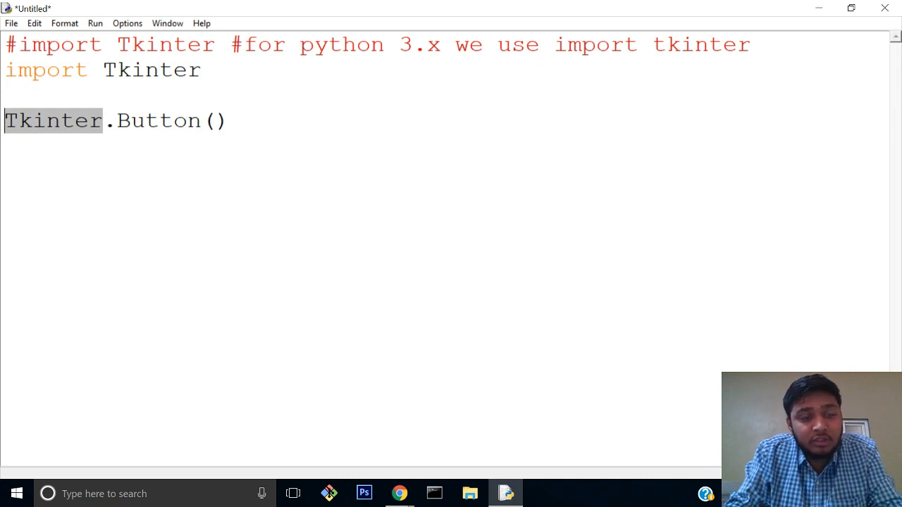
pyautogui.press('Delete')
pyautogui.write('impo')
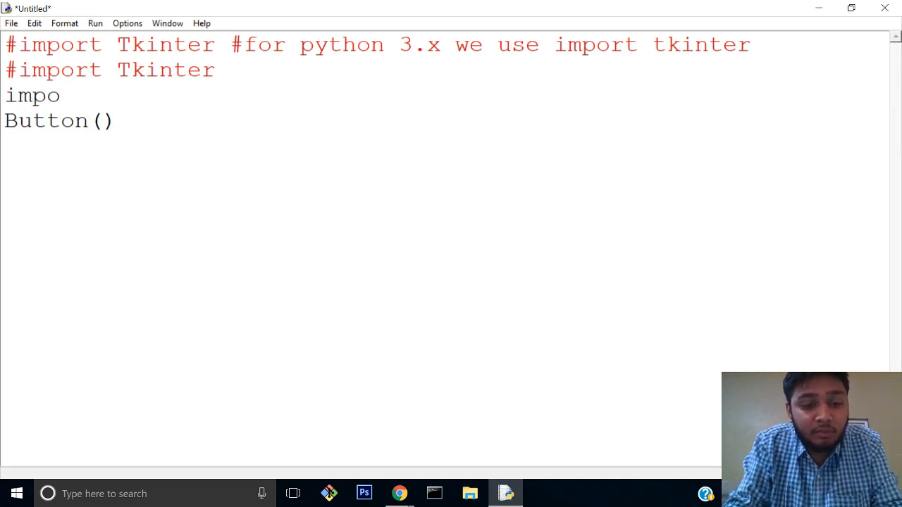
# Step: Replace it with 'import Tkinter as tk' and call 'tk.Button()' with blank lines above it
pyautogui.write('rt T')
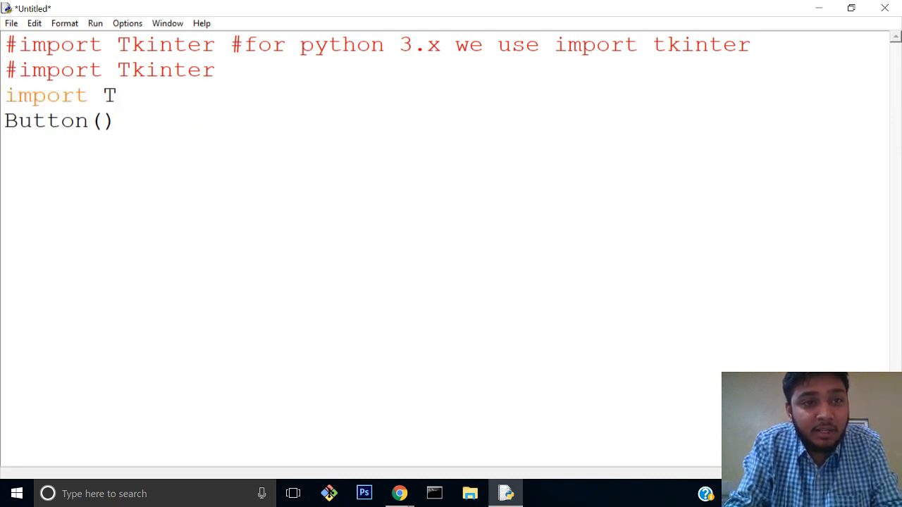
pyautogui.write('kinter as')
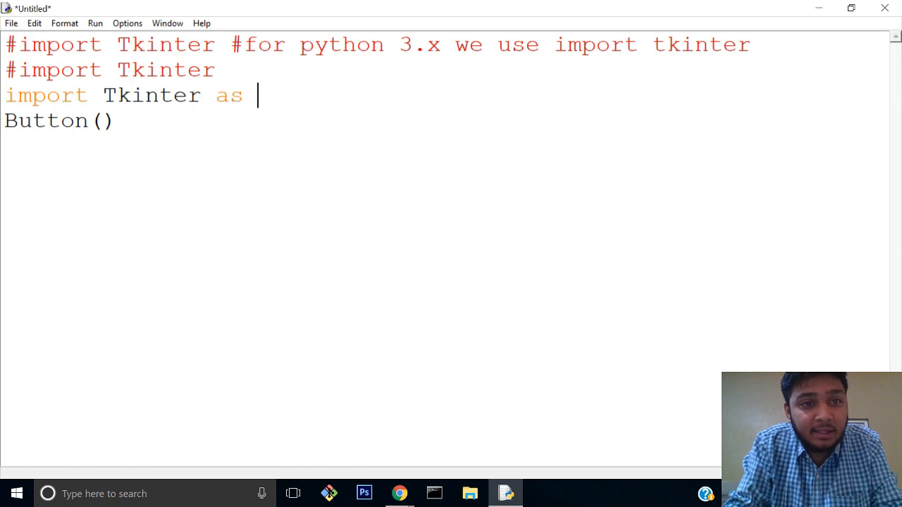
pyautogui.write('tk')
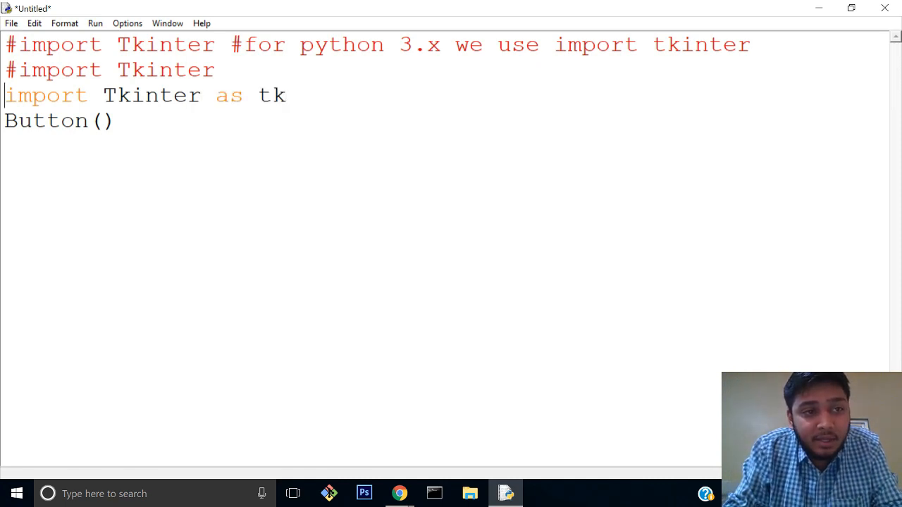
pyautogui.write('tk.')
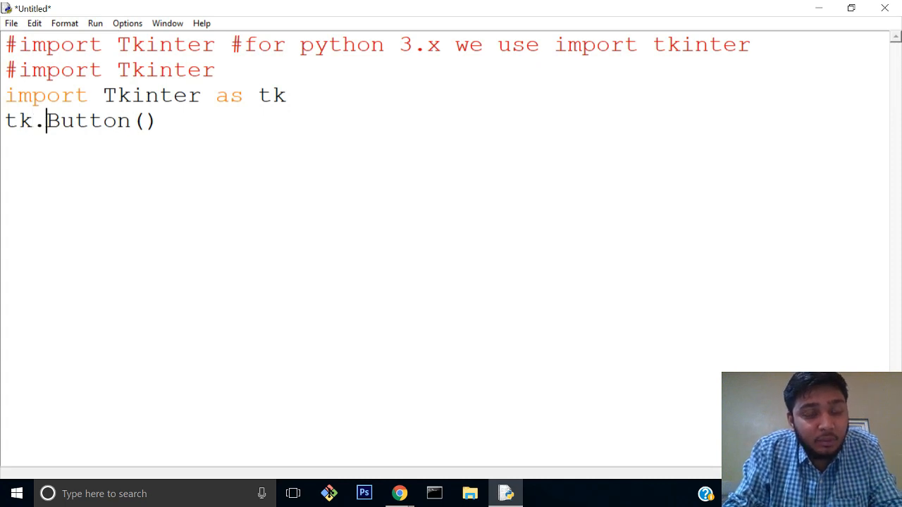
pyautogui.press('Return')
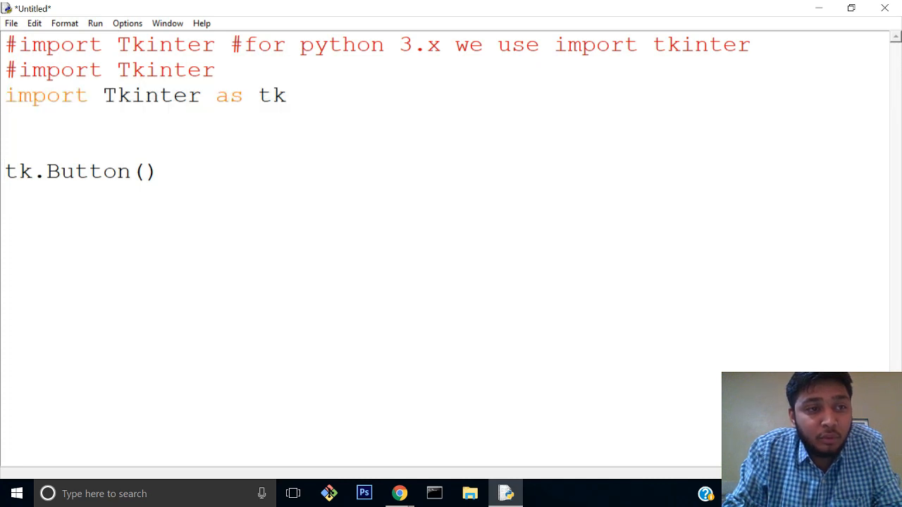
# Step: Add a commented 'from Tkinter import *' alternative, keep 'import Tkinter as tk' active, and clear the Button() line
pyautogui.write('from')
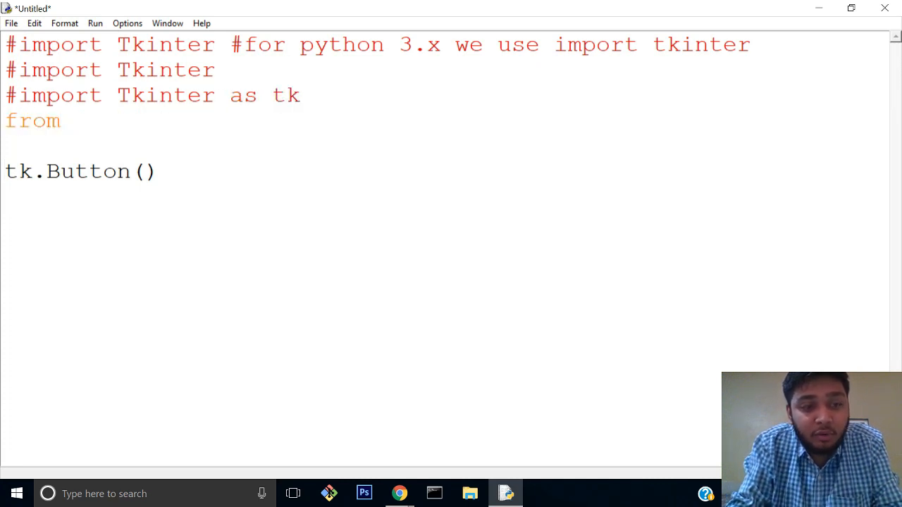
pyautogui.write('Tkinter import')
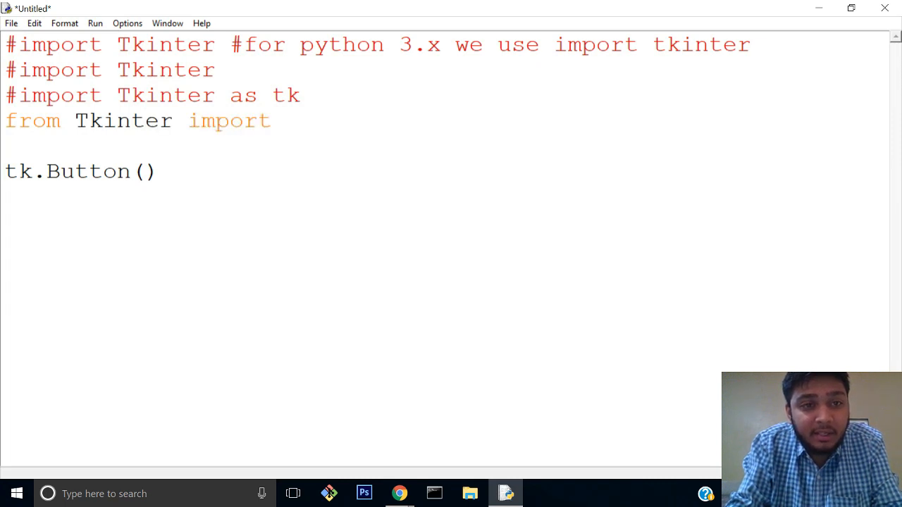
pyautogui.write('*')
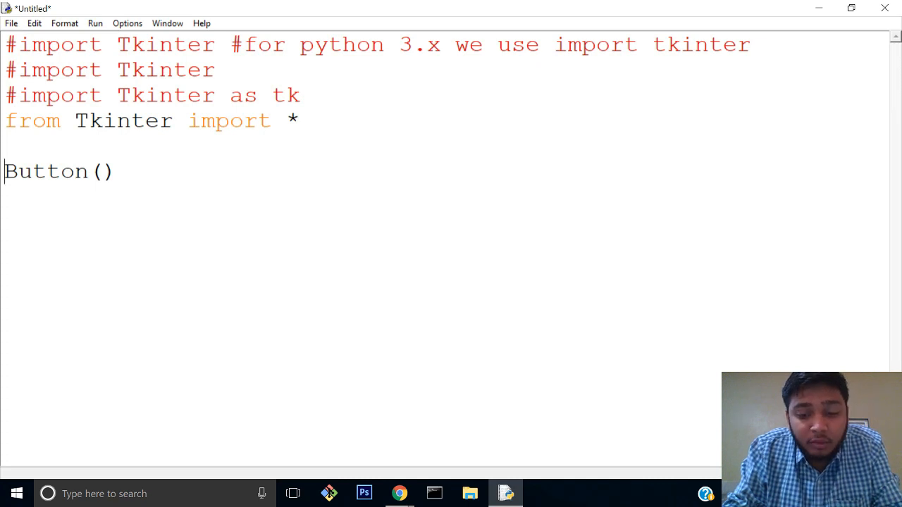
pyautogui.doubleClick(45, 172)
pyautogui.write('t')
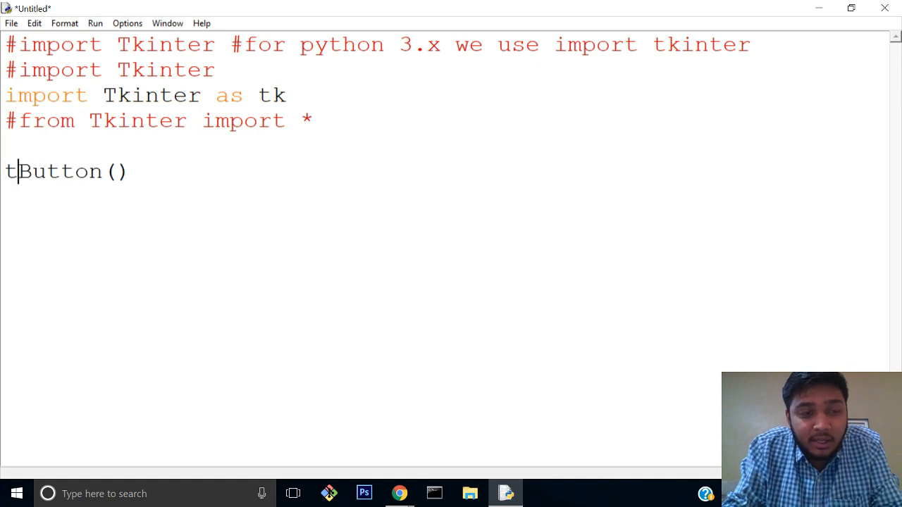
pyautogui.write('k.')
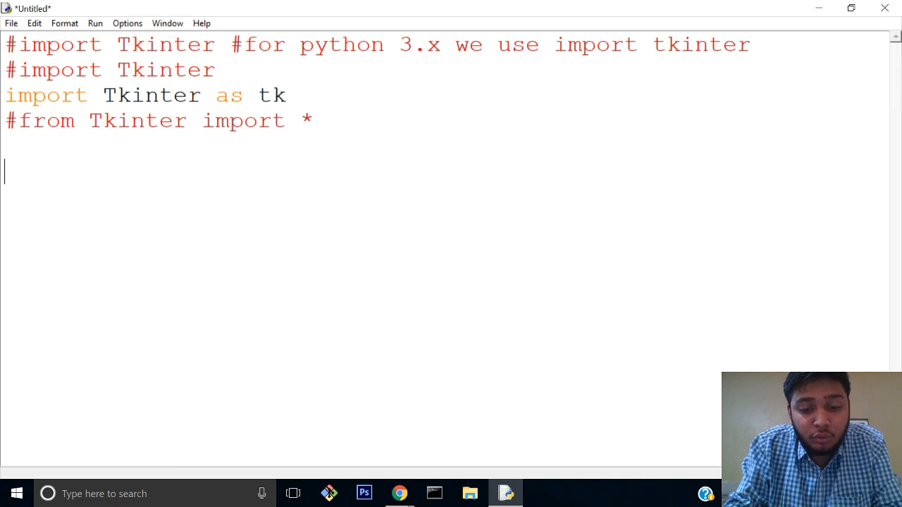
# Step: Write 'main=tk.Tk() #create the window' to create the main window
pyautogui.write('tk.Tk()  $')
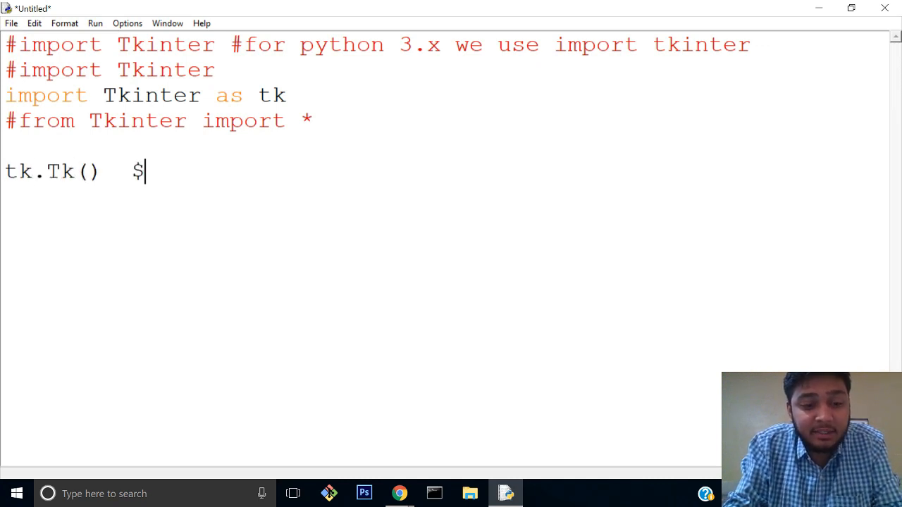
pyautogui.write('#create the window')
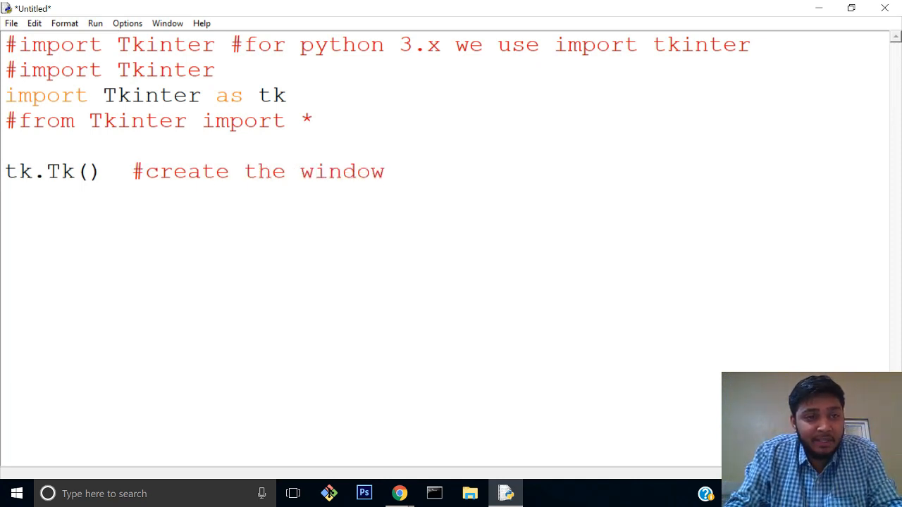
pyautogui.doubleClick(62, 172)
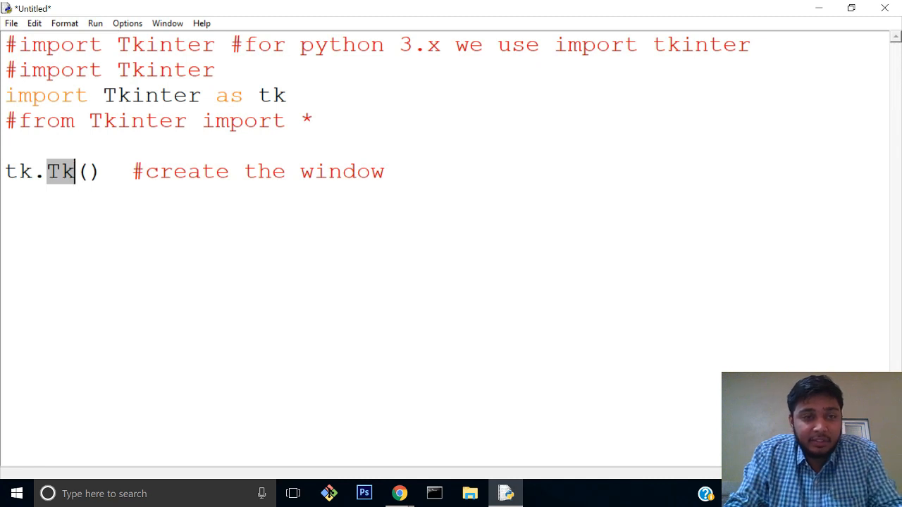
pyautogui.write('main')
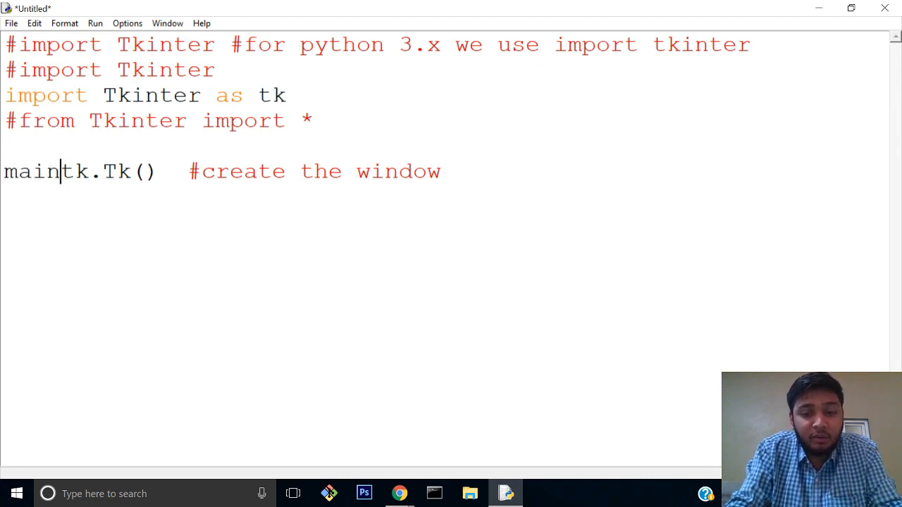
pyautogui.write('=')
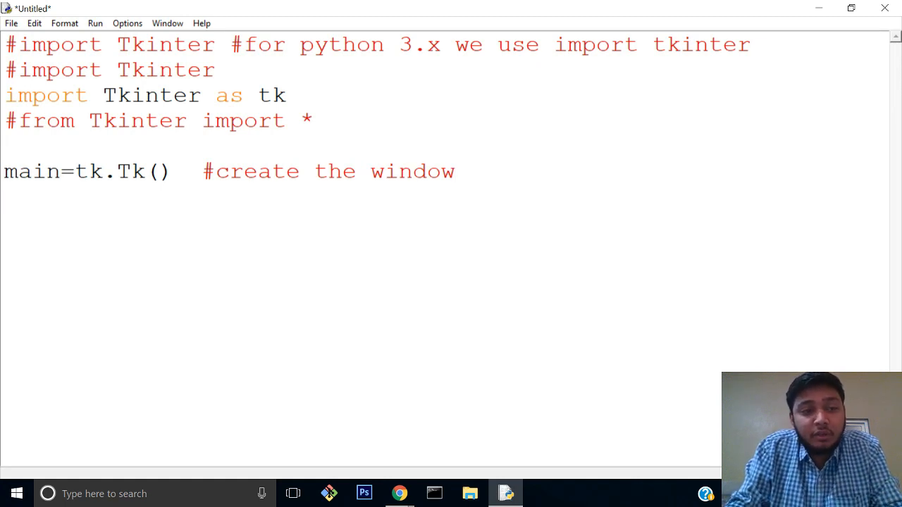
# Step: Write 'main.mainloop()' as the script's last line
pyautogui.write('main.')
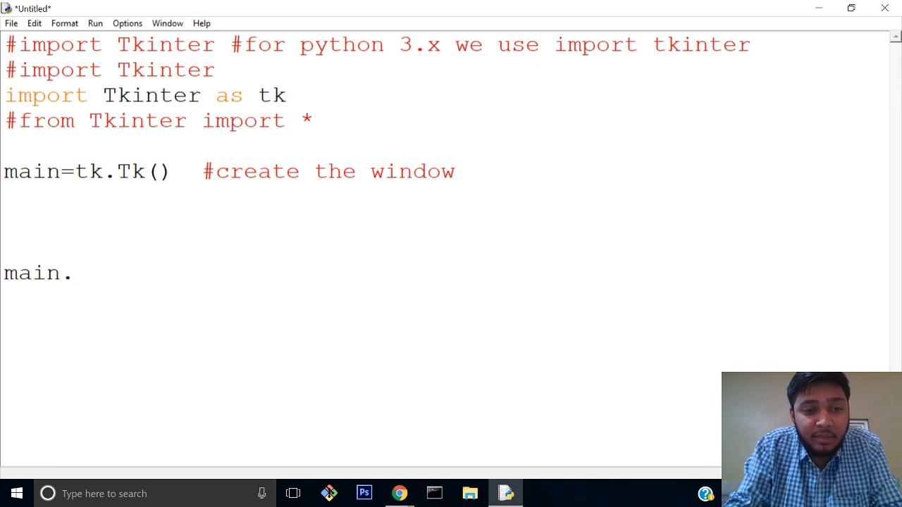
pyautogui.write('main1')
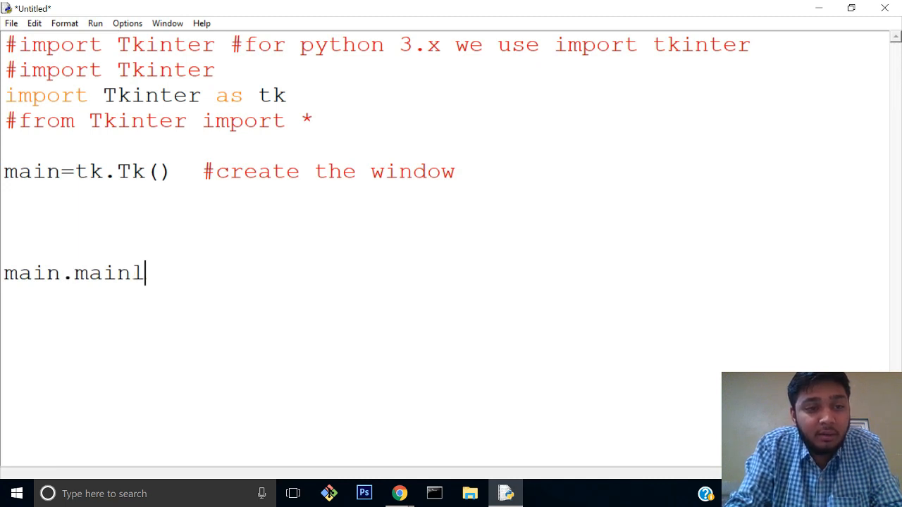
pyautogui.write('oop()')
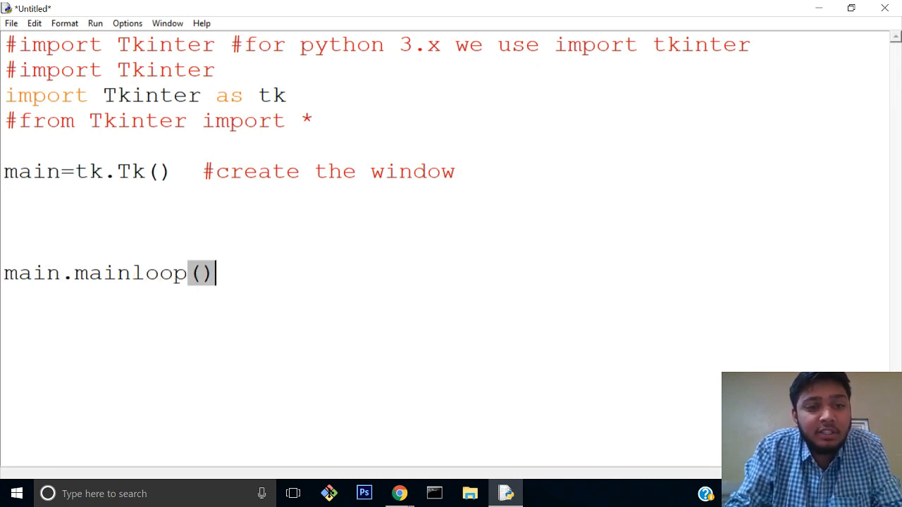
pyautogui.click(73, 274)
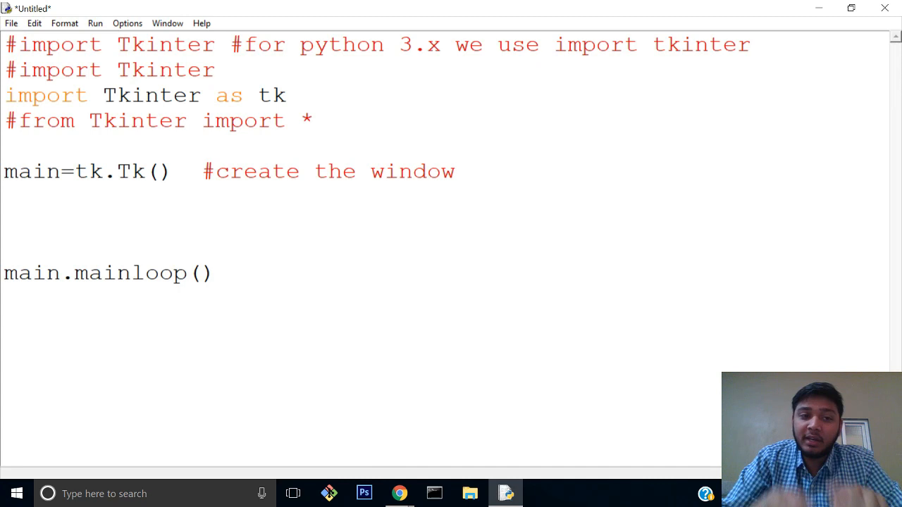
pyautogui.click(76, 273)
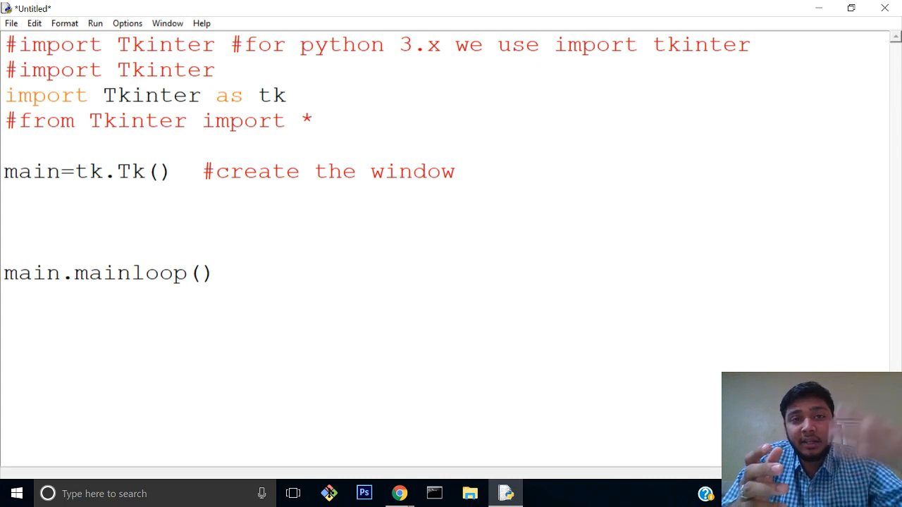
# Step: Append the comment '# loops again and again' and start saving the script
pyautogui.click(259, 273)
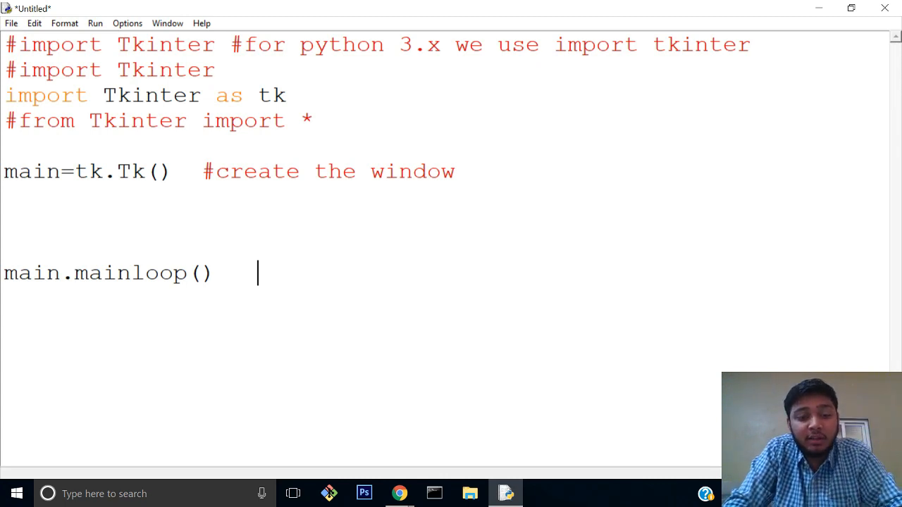
pyautogui.write('# loops')
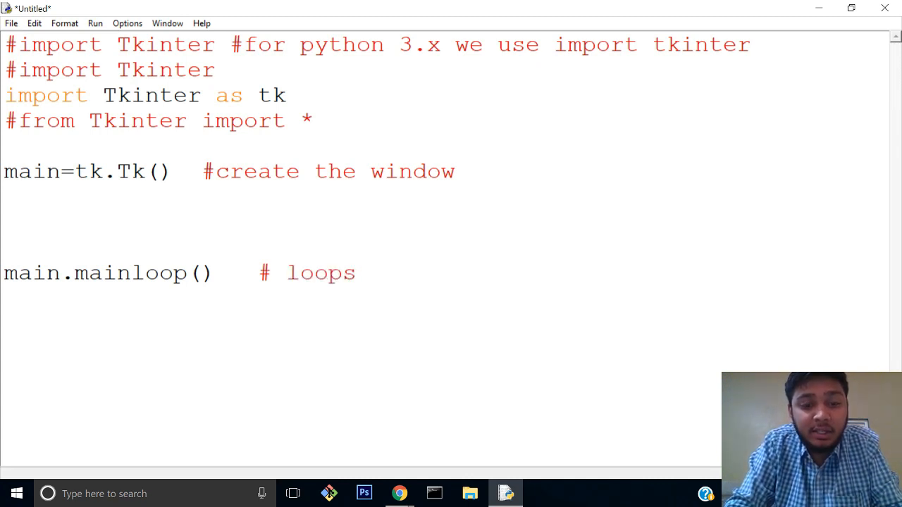
pyautogui.write('aggain and again')
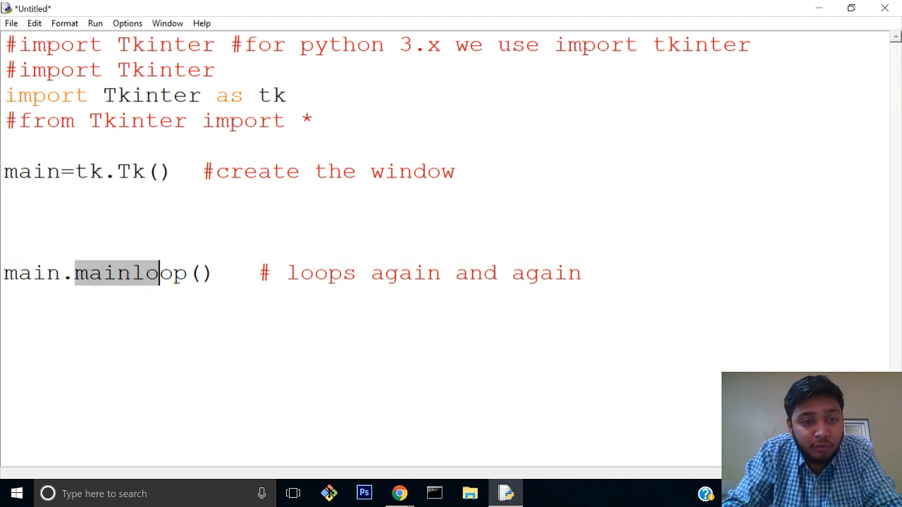
pyautogui.click(7, 199)
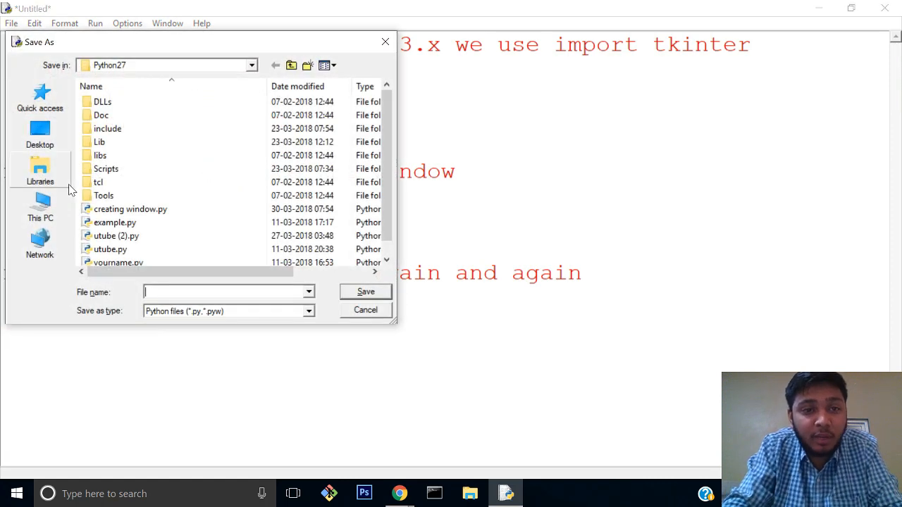
# Step: Save the script as 'crating window.py' in the Python27 folder
pyautogui.write('crating')
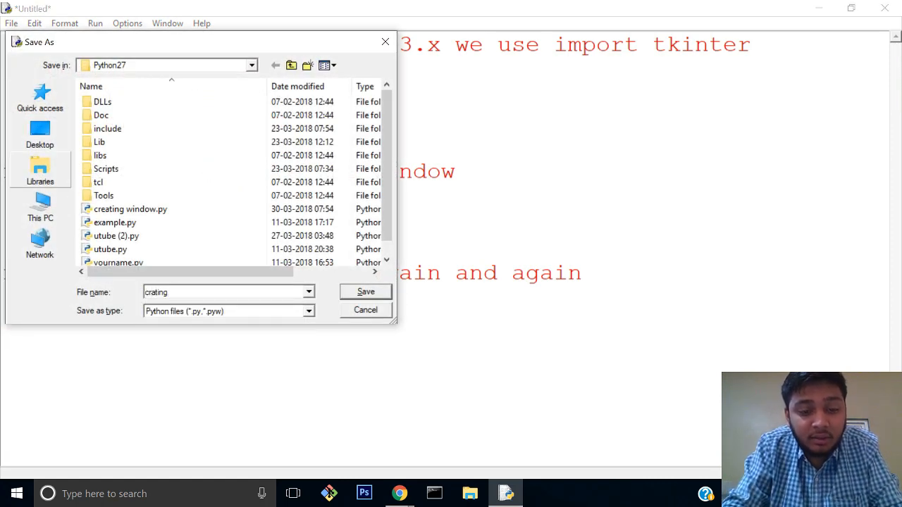
pyautogui.click(365, 291)
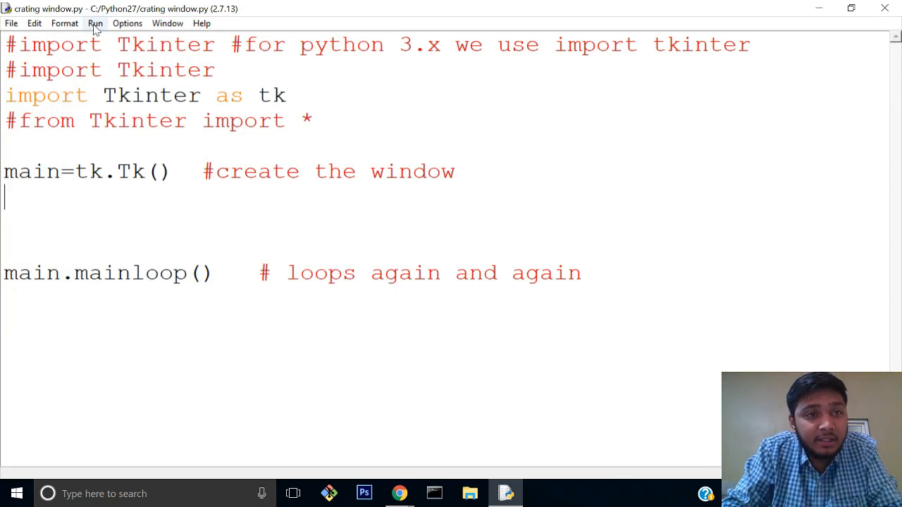
pyautogui.doubleClick(165, 71)
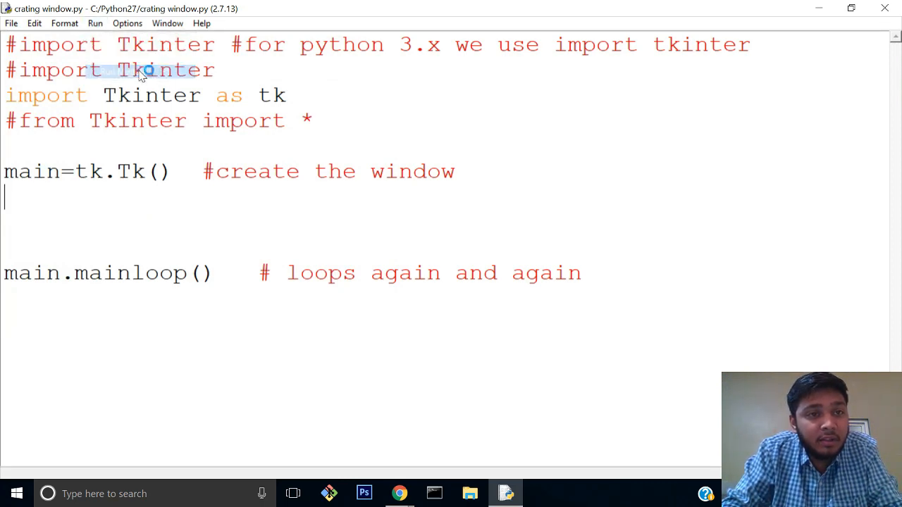
pyautogui.press('F5')
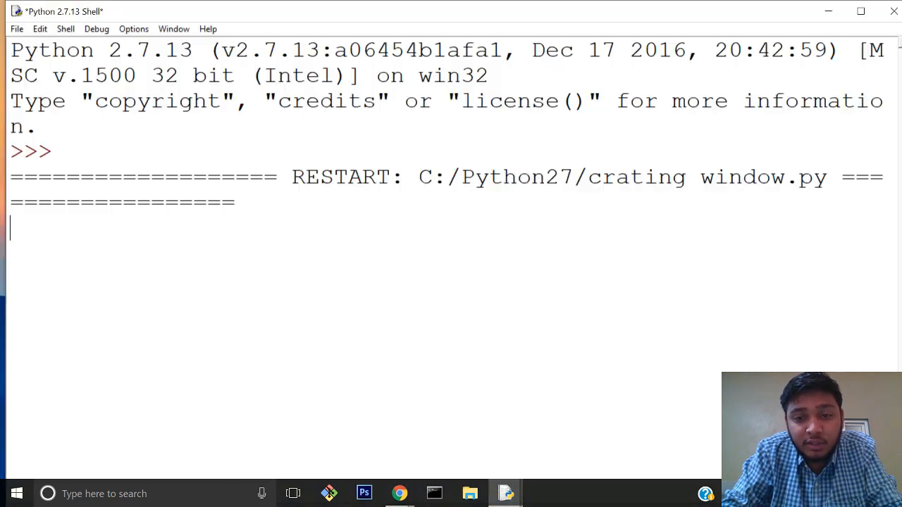
pyautogui.click(506, 492)
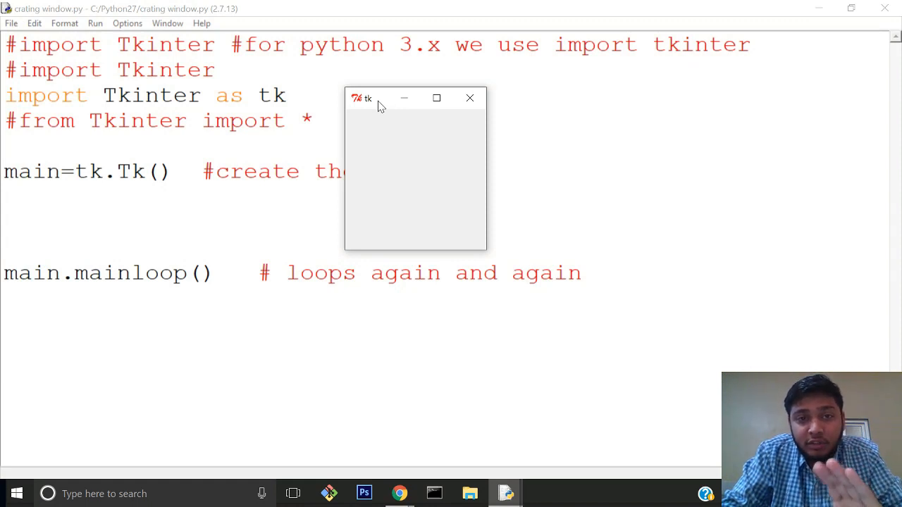
pyautogui.click(469, 98)
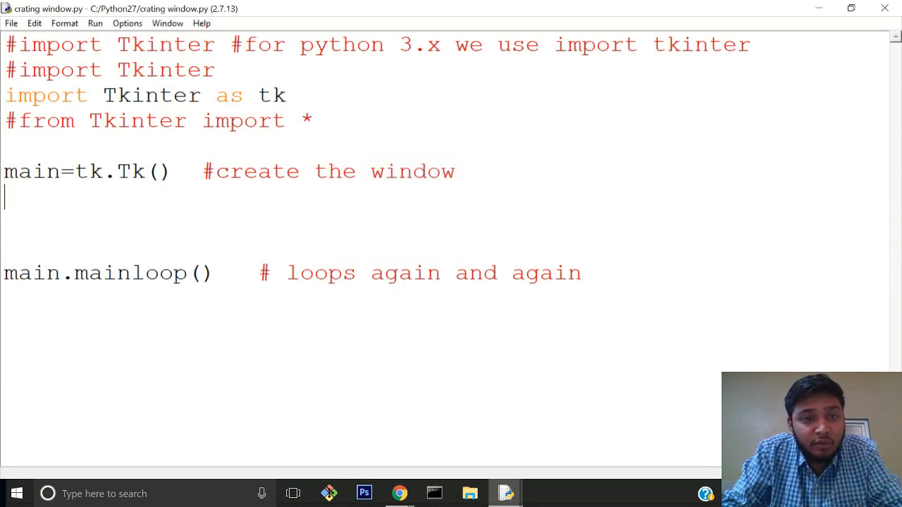
# Step: Add 'main.geometry("400x400")' on the line under the Tk() call
pyautogui.write('main.')
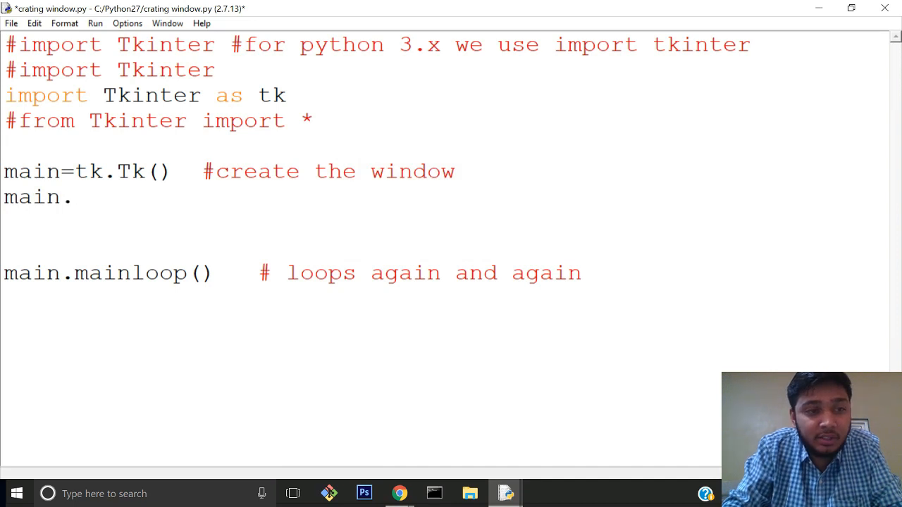
pyautogui.write('geo')
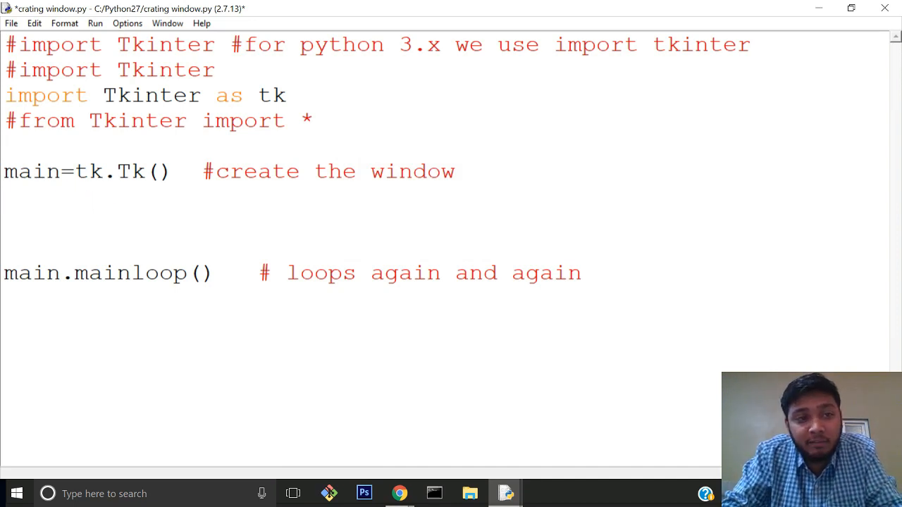
pyautogui.doubleClick(31, 172)
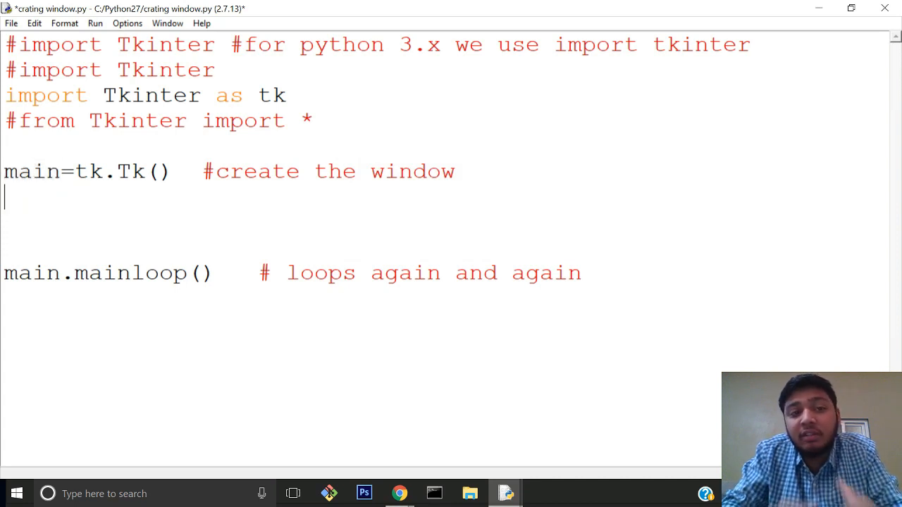
pyautogui.write('main.ge')
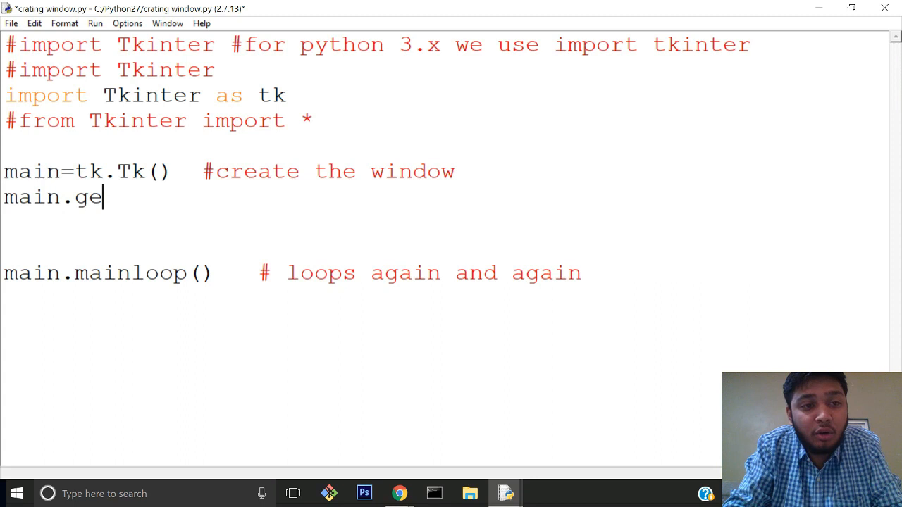
pyautogui.write('ometry("')
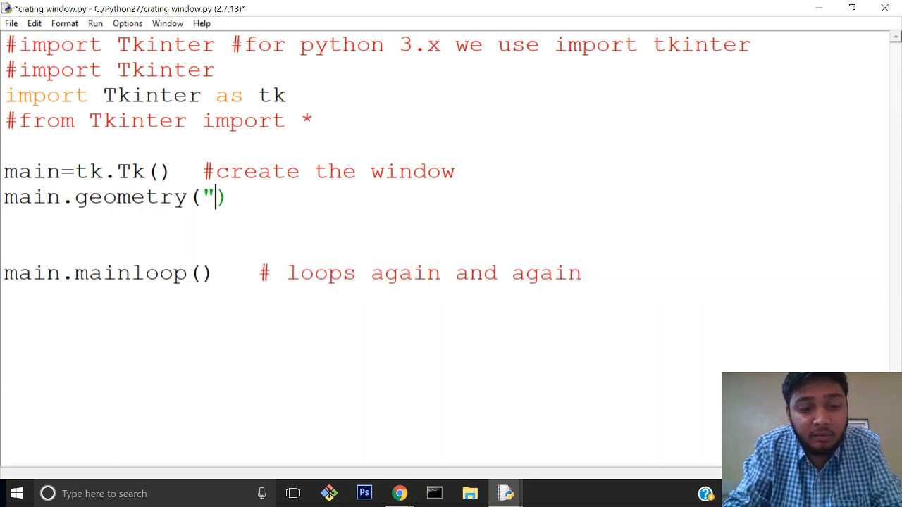
pyautogui.write('400x400"')
pyautogui.write('m')
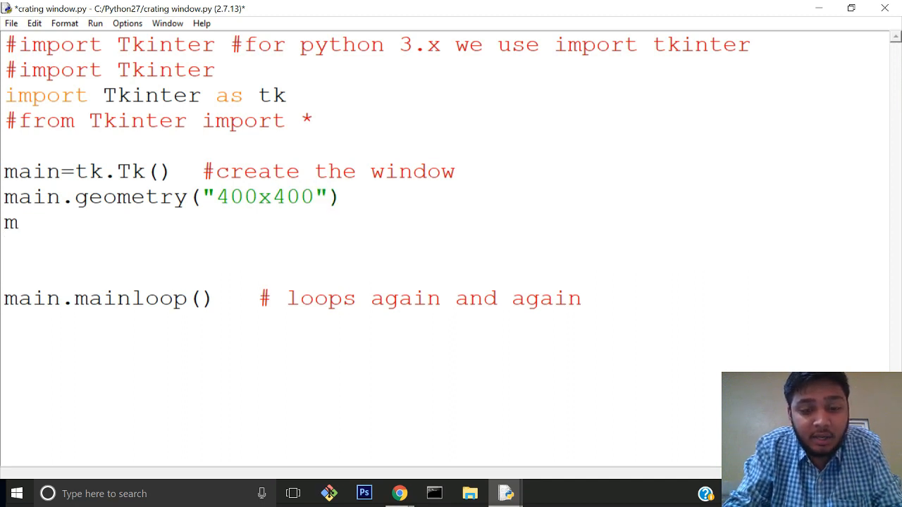
# Step: Add 'main.title('creating window')' and save the script with Ctrl+S
pyautogui.write('ain.tit')
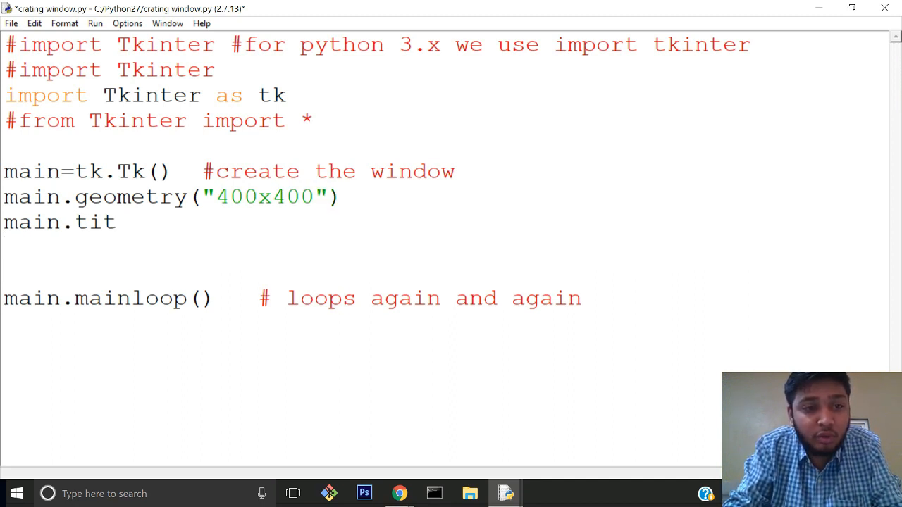
pyautogui.write('le()')
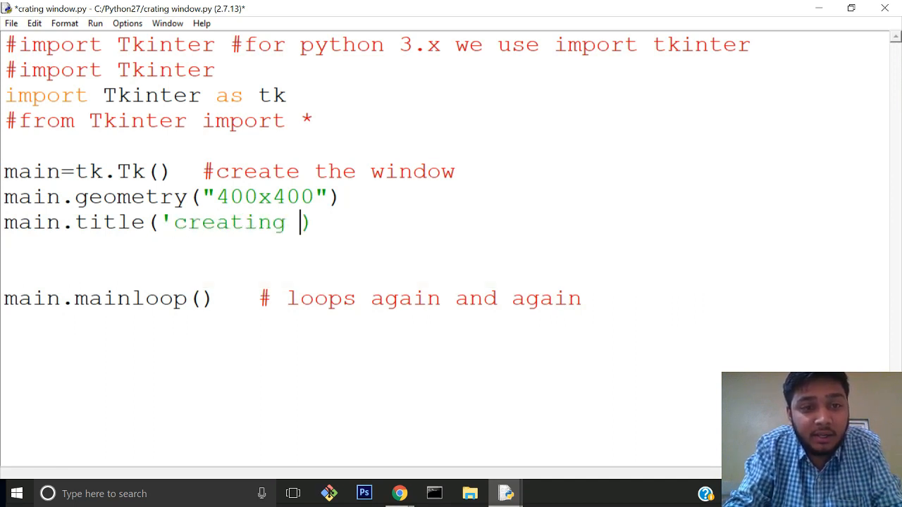
pyautogui.write("window'")
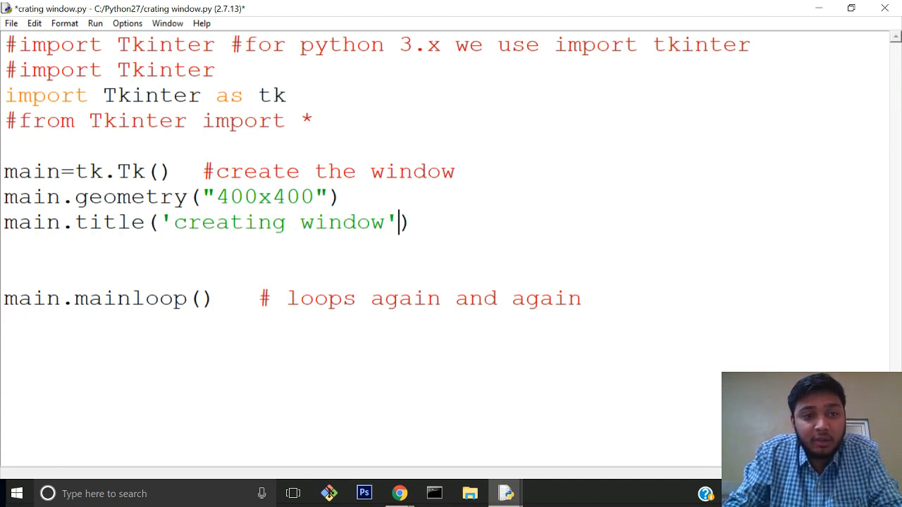
pyautogui.doubleClick(101, 223)
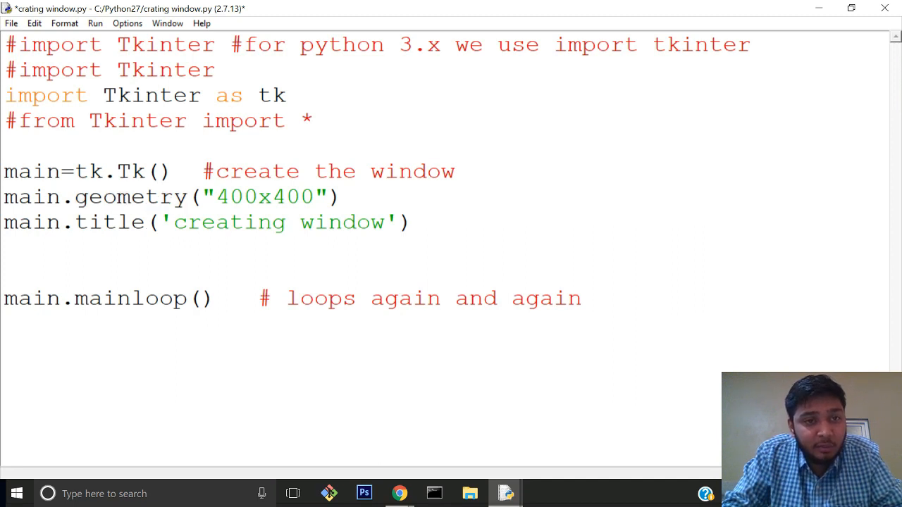
pyautogui.press('ctrl+s')
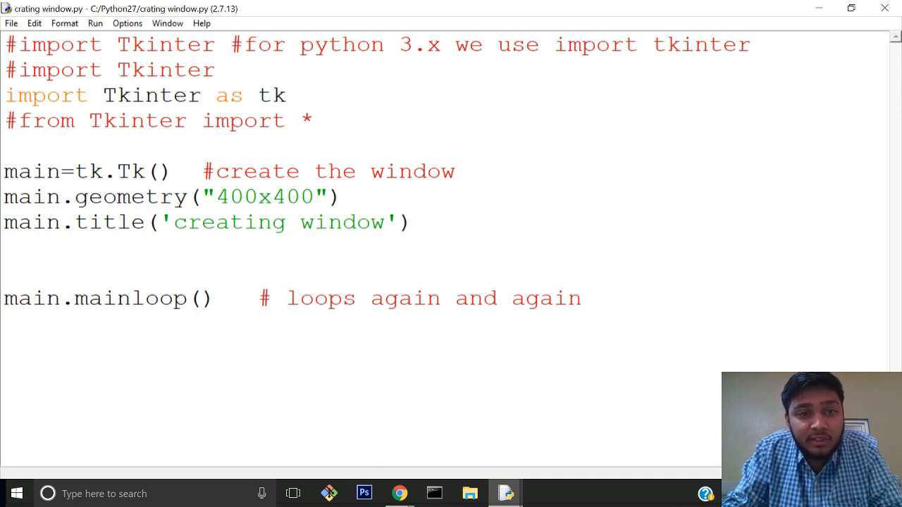
# Step: Run the module with F5 to show the 400x400 window titled 'creating window'
pyautogui.press('F5')
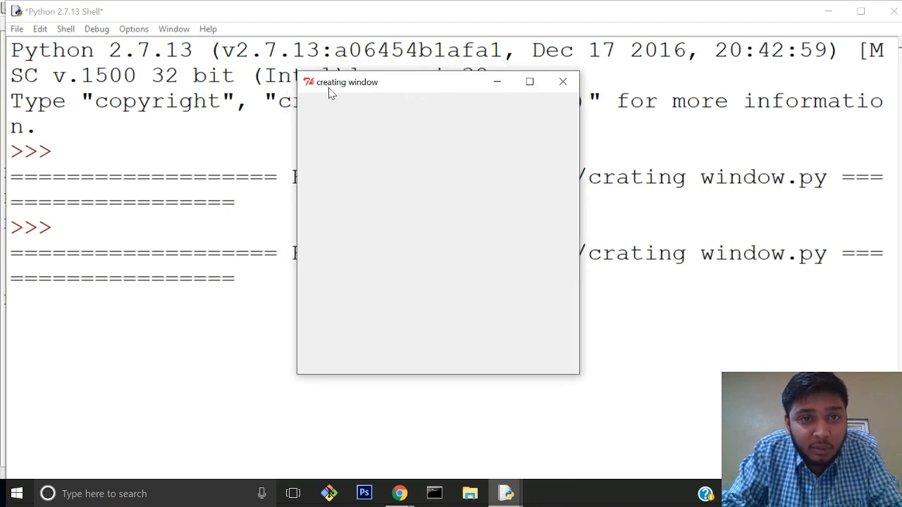
pyautogui.moveTo(375, 93)
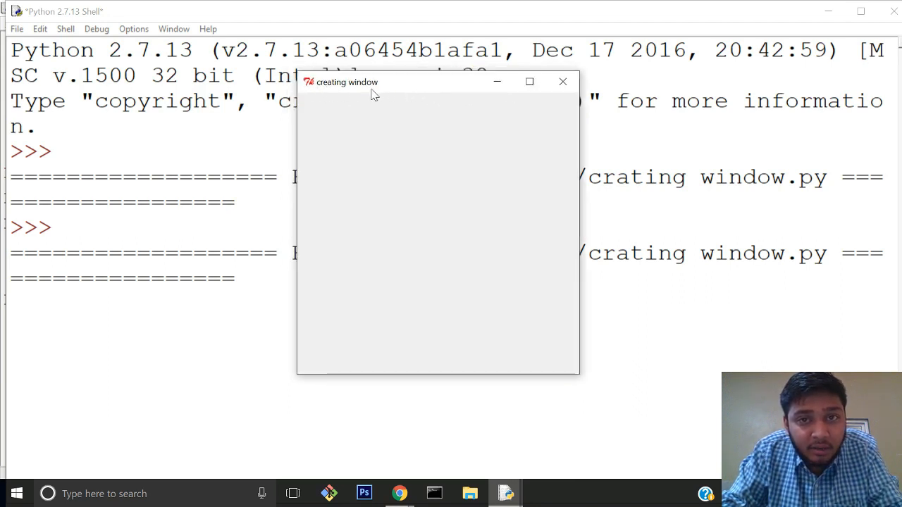
pyautogui.moveTo(367, 131)
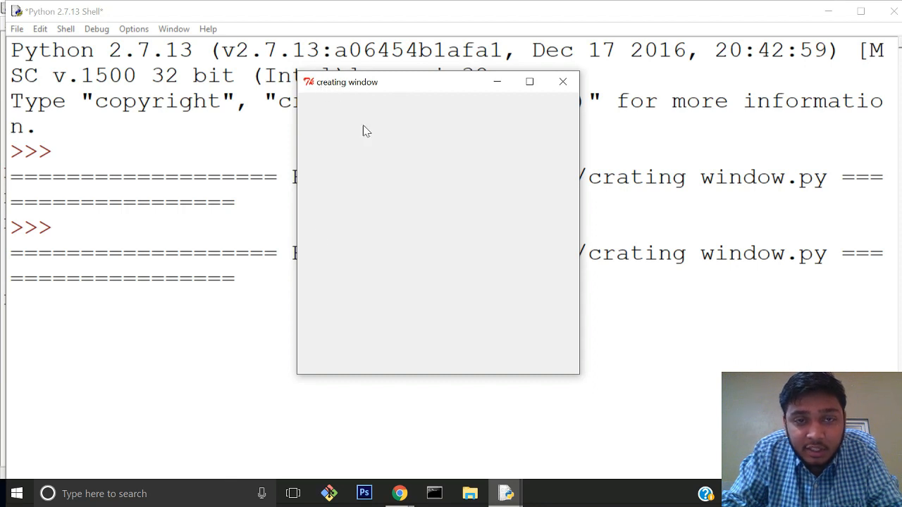
pyautogui.moveTo(406, 233)
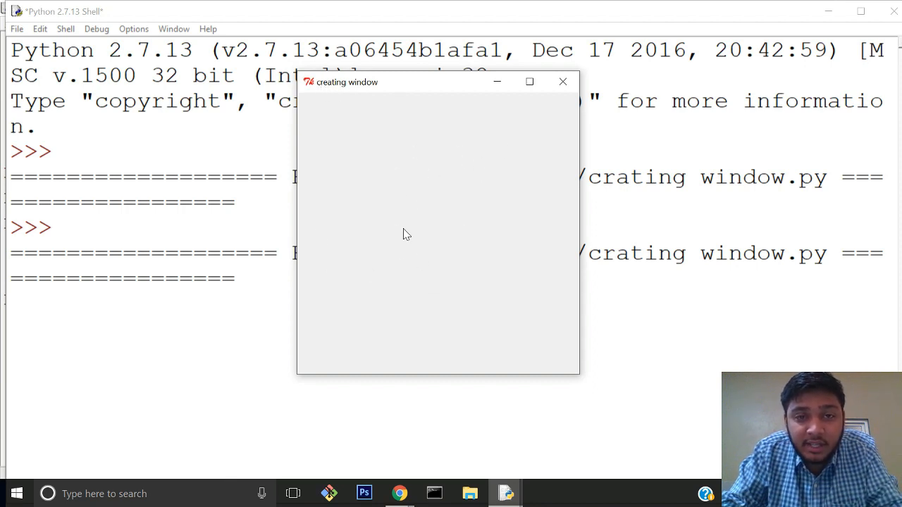
pyautogui.moveTo(455, 210)
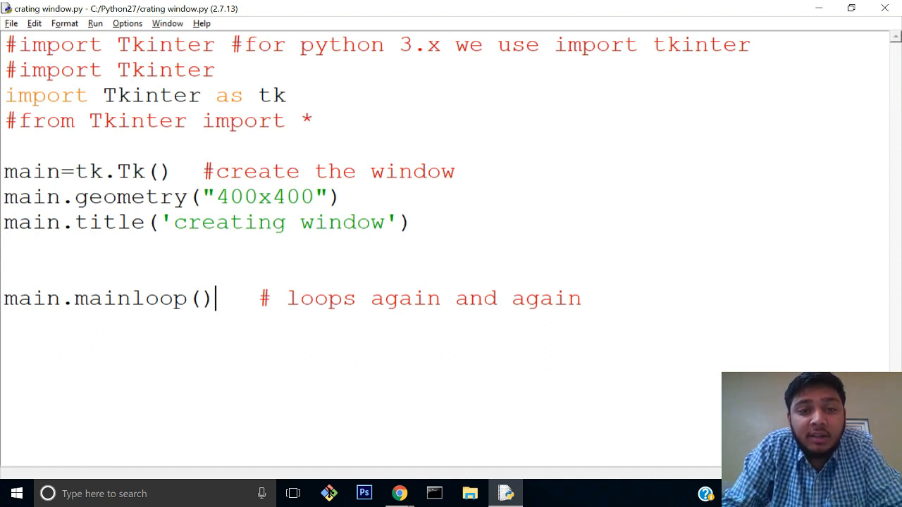
pyautogui.click(582, 298)
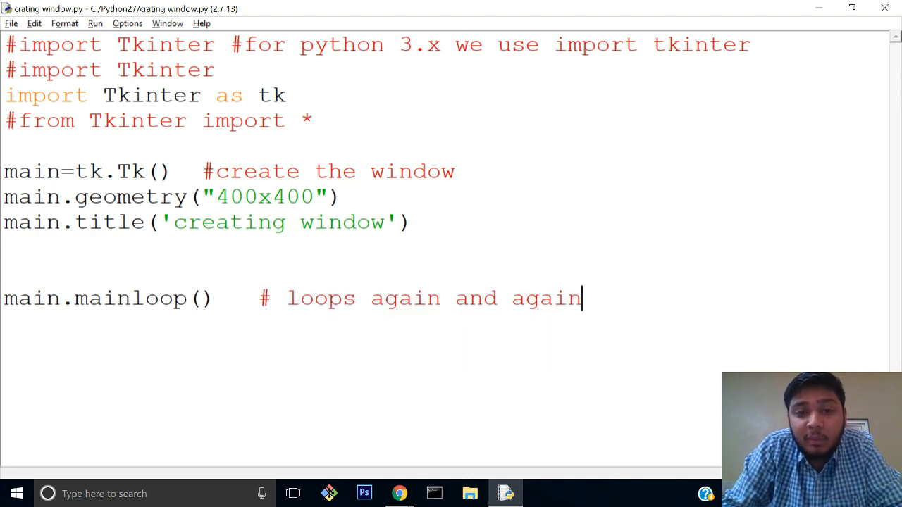